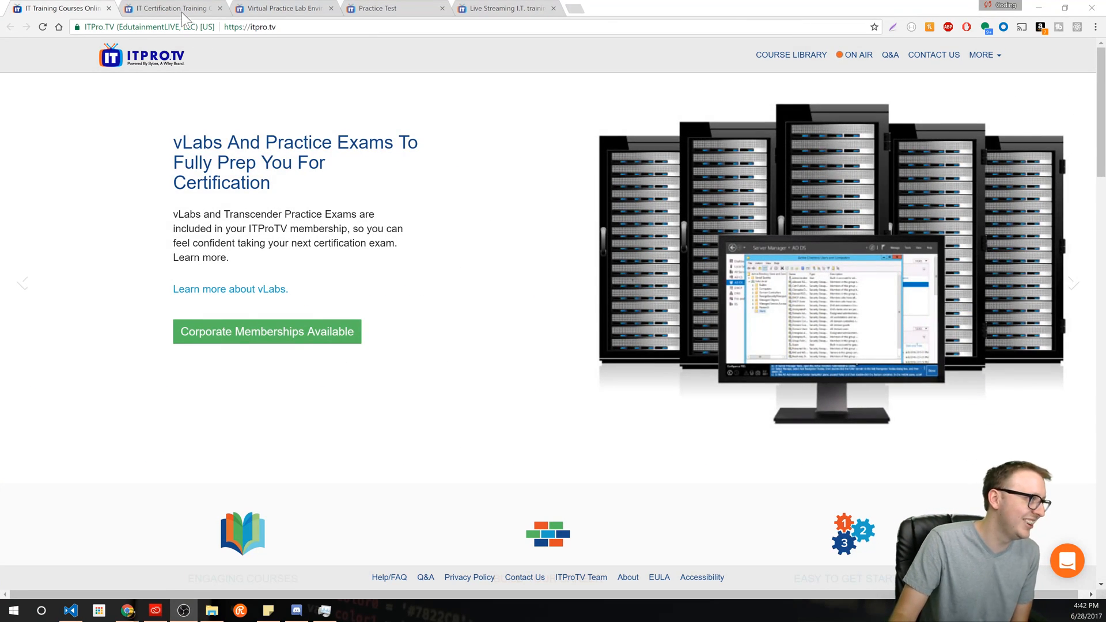
- Show the Training Course Library page with My Recent Courses listing three recent courses
{"action": "left_click", "coordinate": [791, 55]}
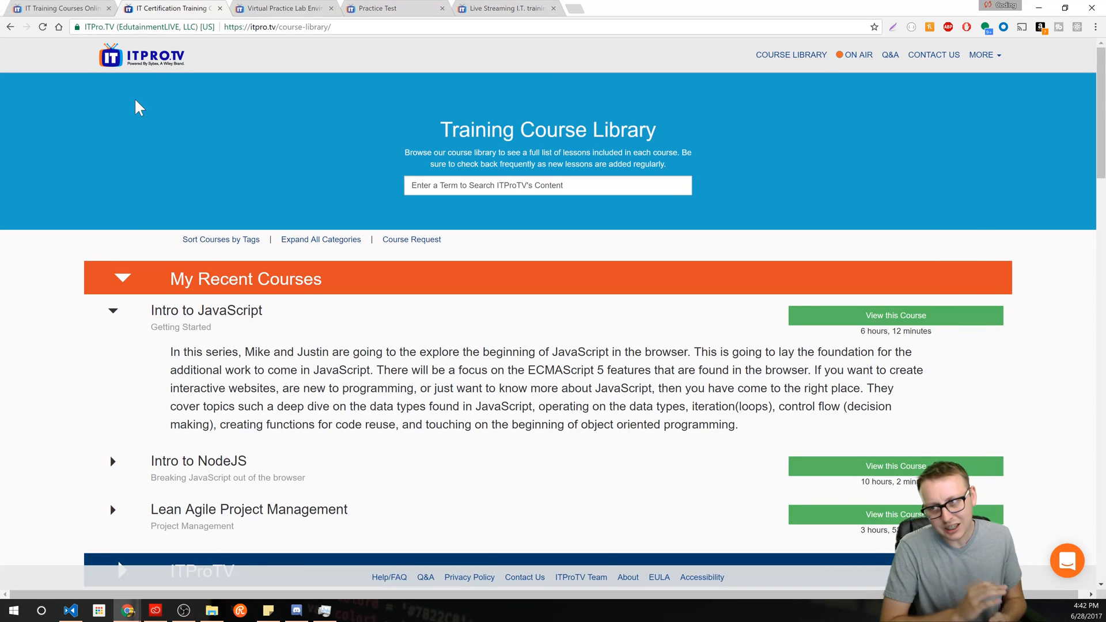
{"action": "scroll", "scroll_direction": "down", "scroll_amount": 3}
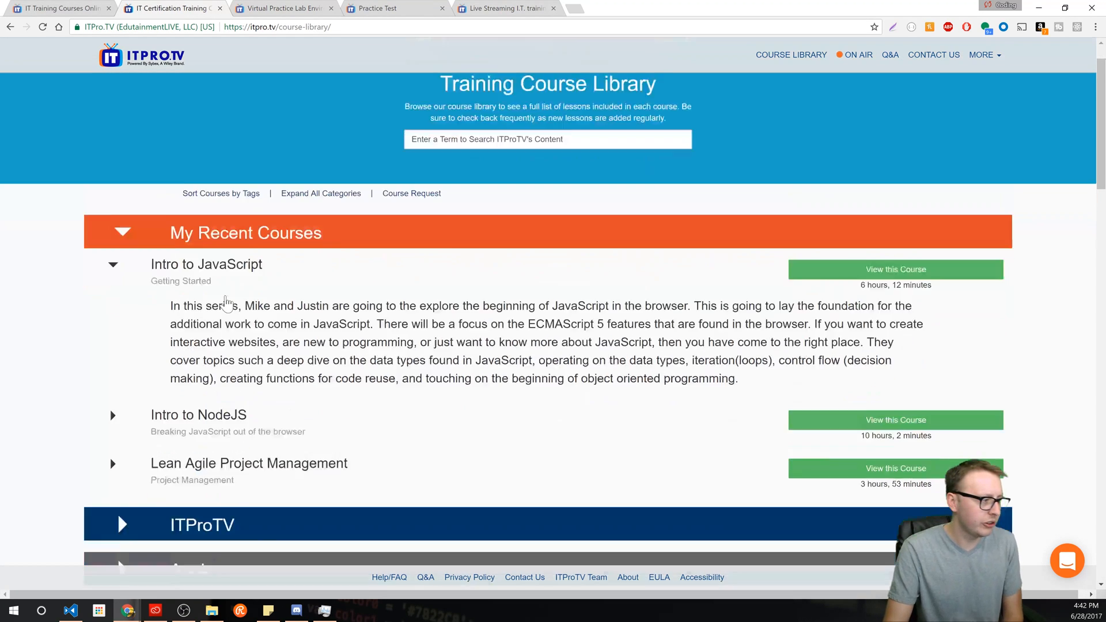
{"action": "scroll", "scroll_direction": "down", "scroll_amount": 3}
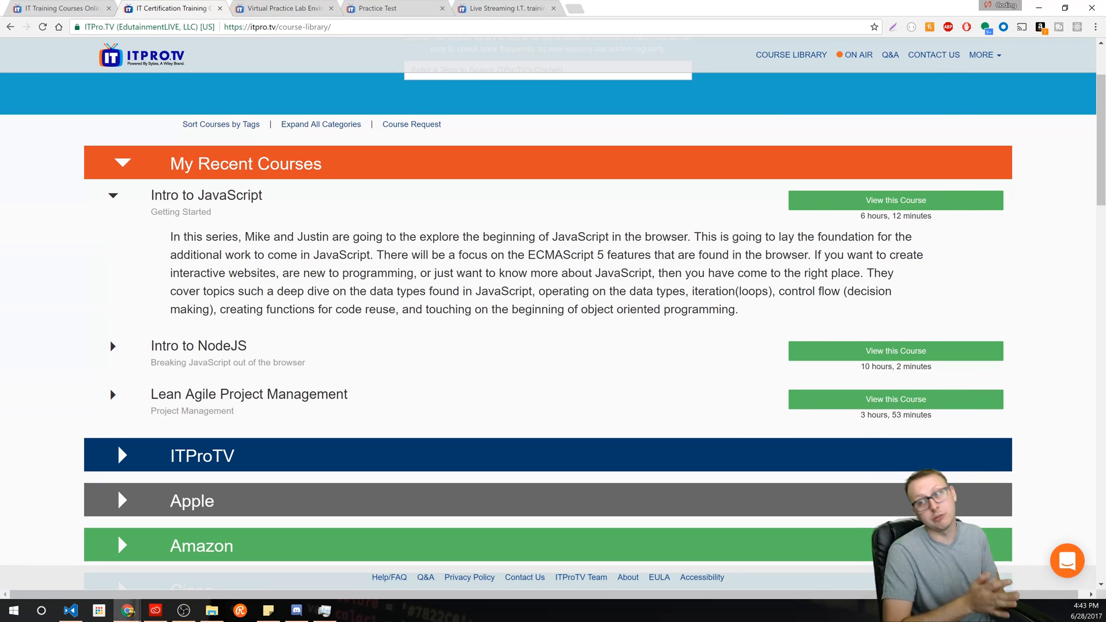
{"action": "mouse_move", "coordinate": [321, 307]}
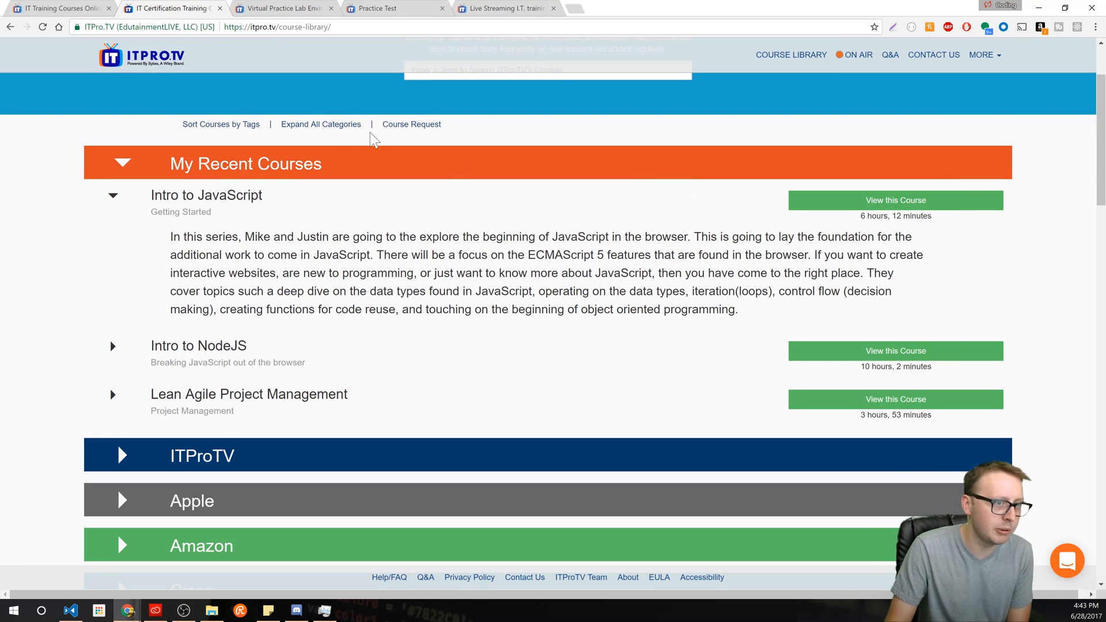
- Collapse My Recent Courses and expand the Amazon category to list its two AWS certification courses
{"action": "left_click", "coordinate": [244, 163]}
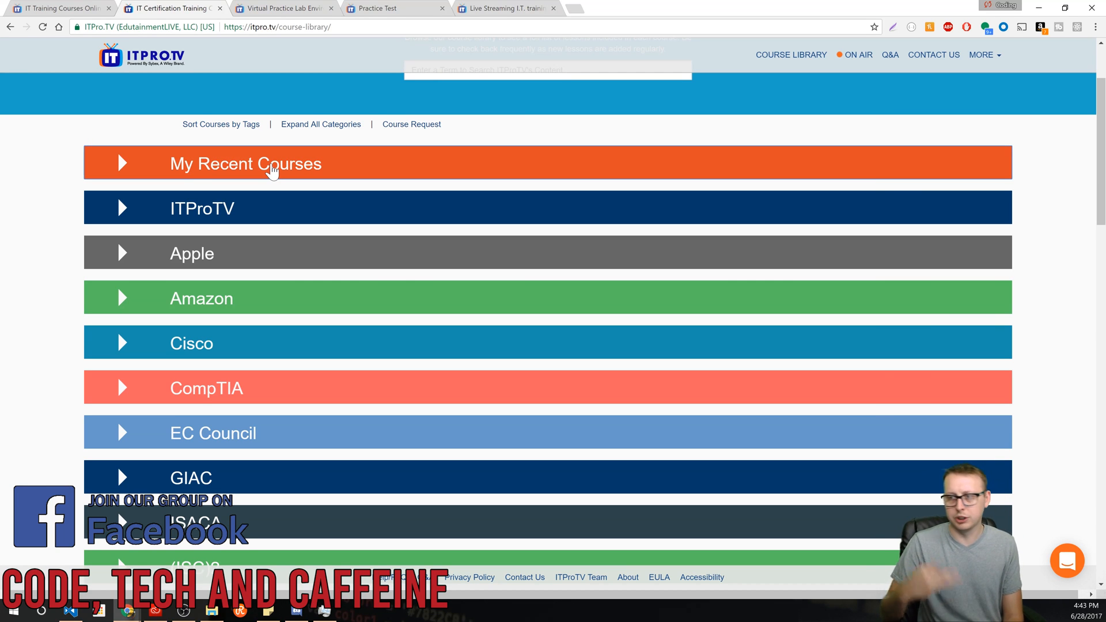
{"action": "mouse_move", "coordinate": [252, 209]}
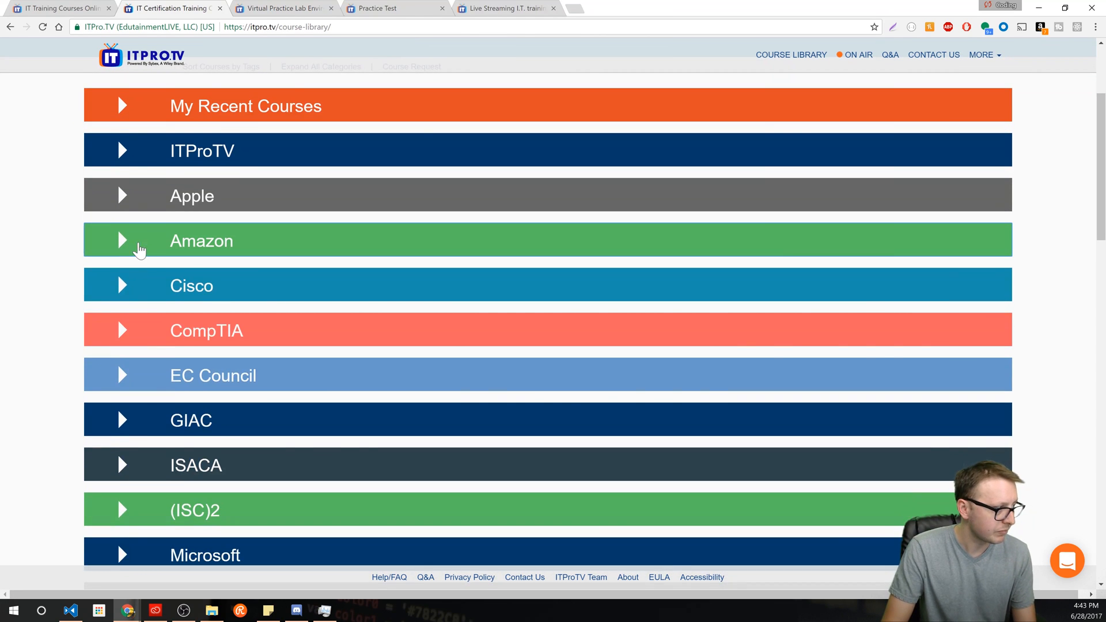
{"action": "left_click", "coordinate": [200, 241]}
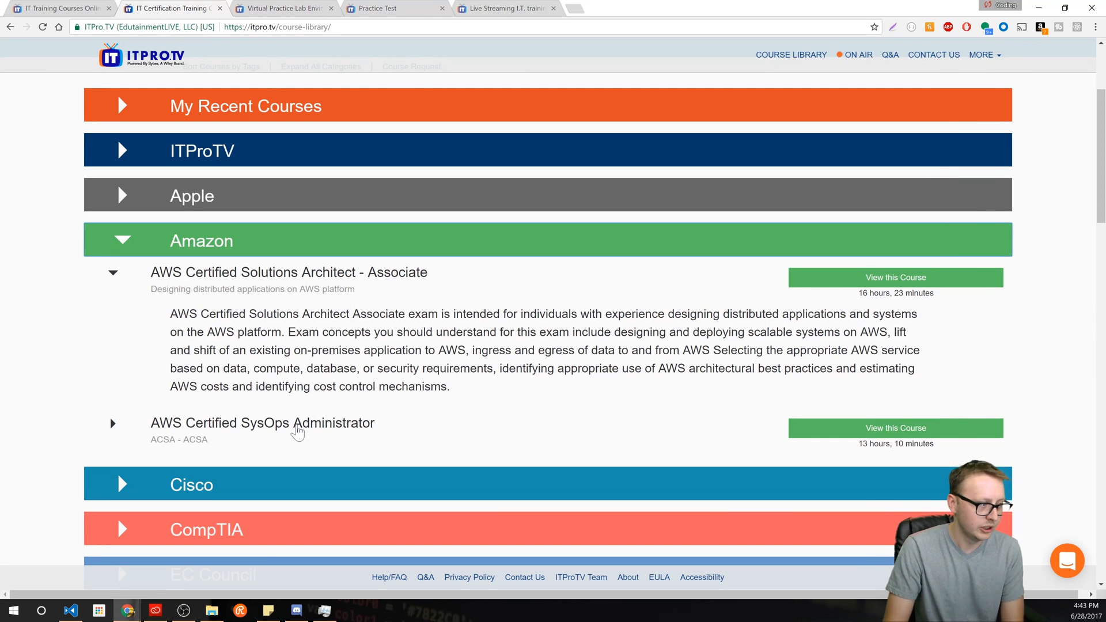
{"action": "scroll", "scroll_direction": "down", "scroll_amount": 3}
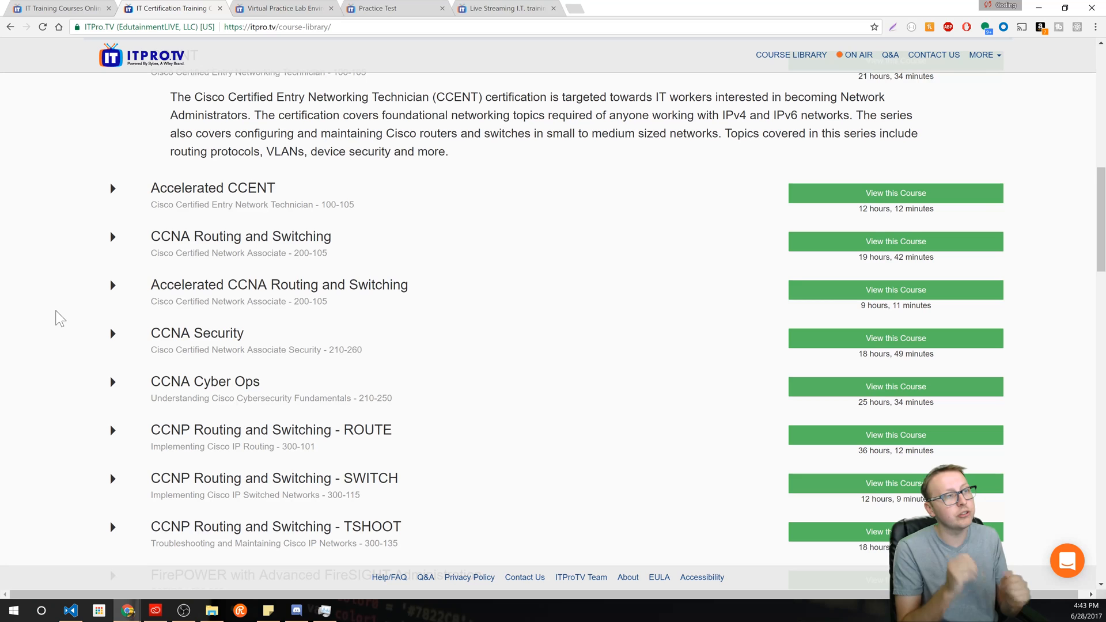
{"action": "scroll", "scroll_direction": "up", "scroll_amount": 3}
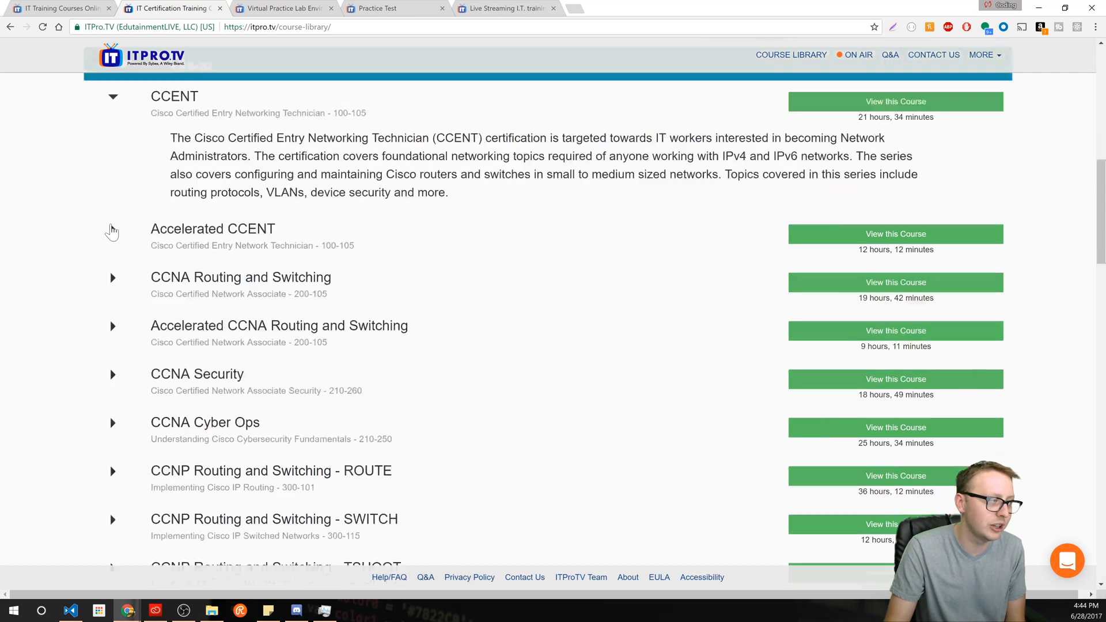
{"action": "scroll", "scroll_direction": "up", "scroll_amount": 3}
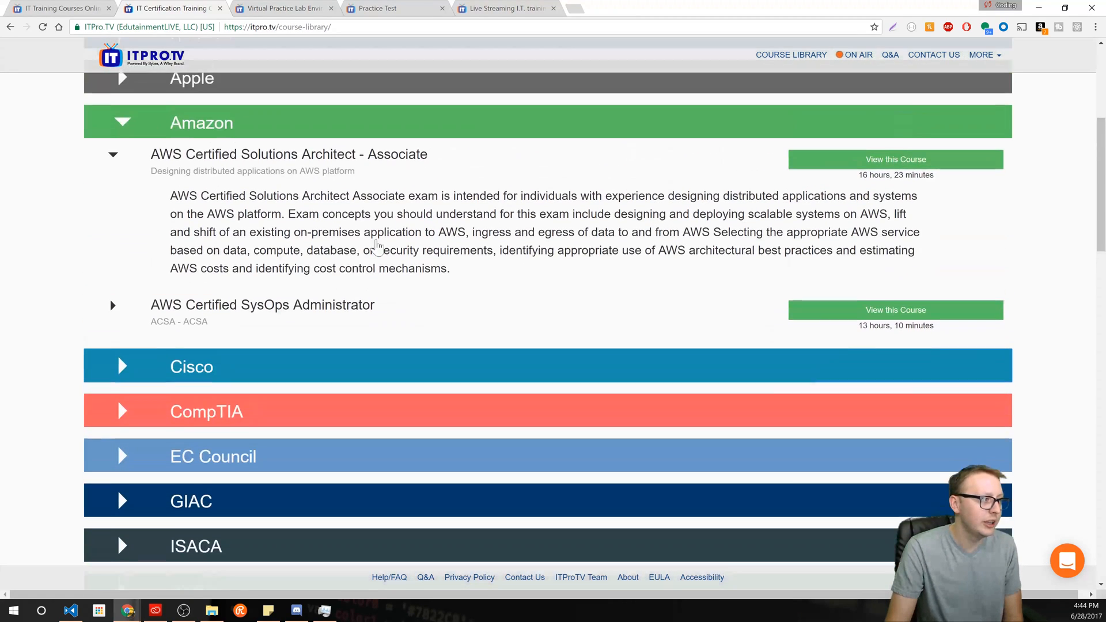
{"action": "scroll", "scroll_direction": "down", "scroll_amount": 3}
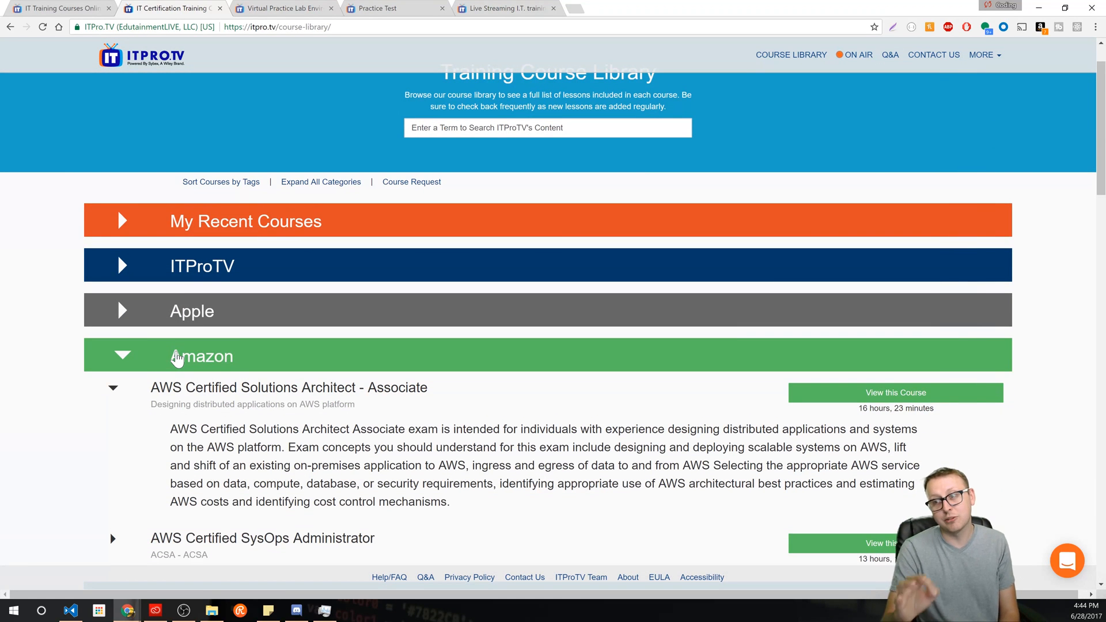
{"action": "scroll", "scroll_direction": "down", "scroll_amount": 3}
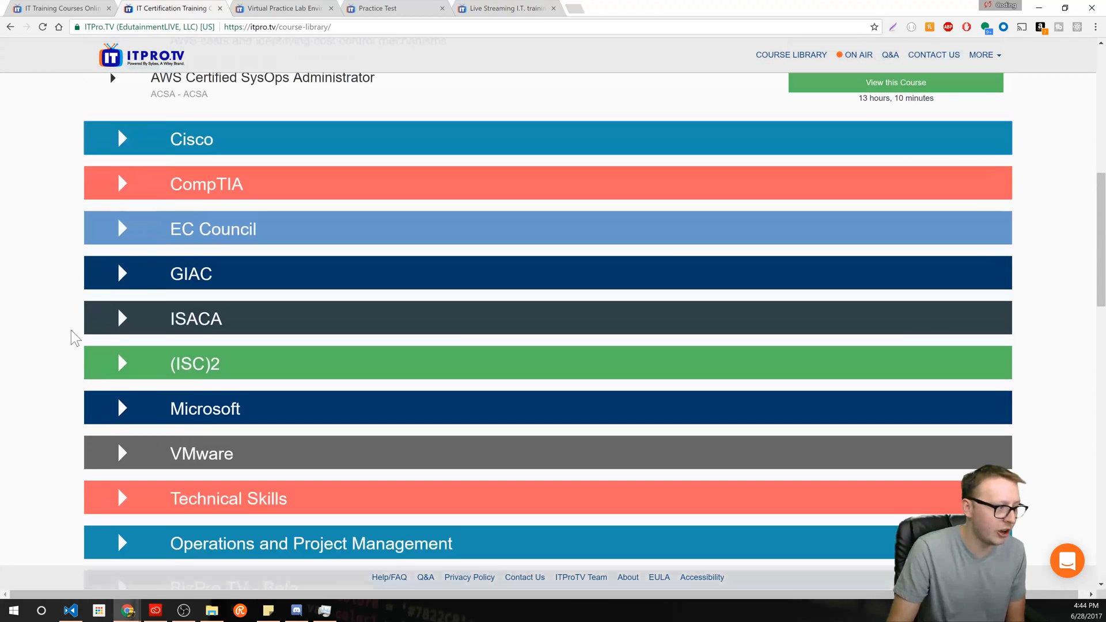
{"action": "scroll", "scroll_direction": "down", "scroll_amount": 3}
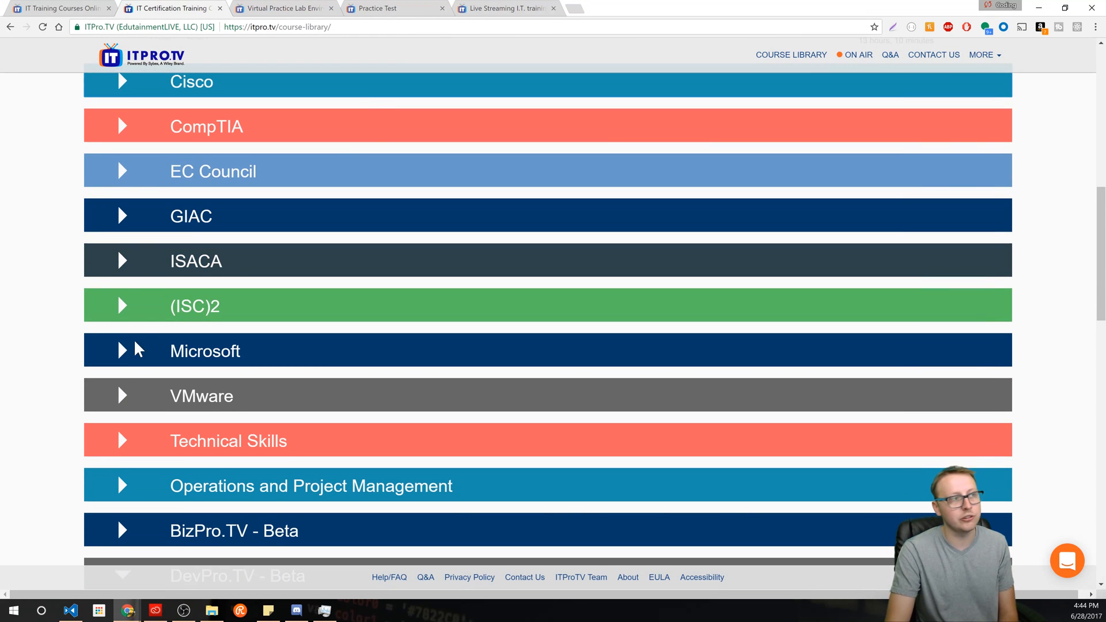
- Show the Live page with its three channels, Channel 1 player, program guide and live chat
{"action": "left_click", "coordinate": [504, 8]}
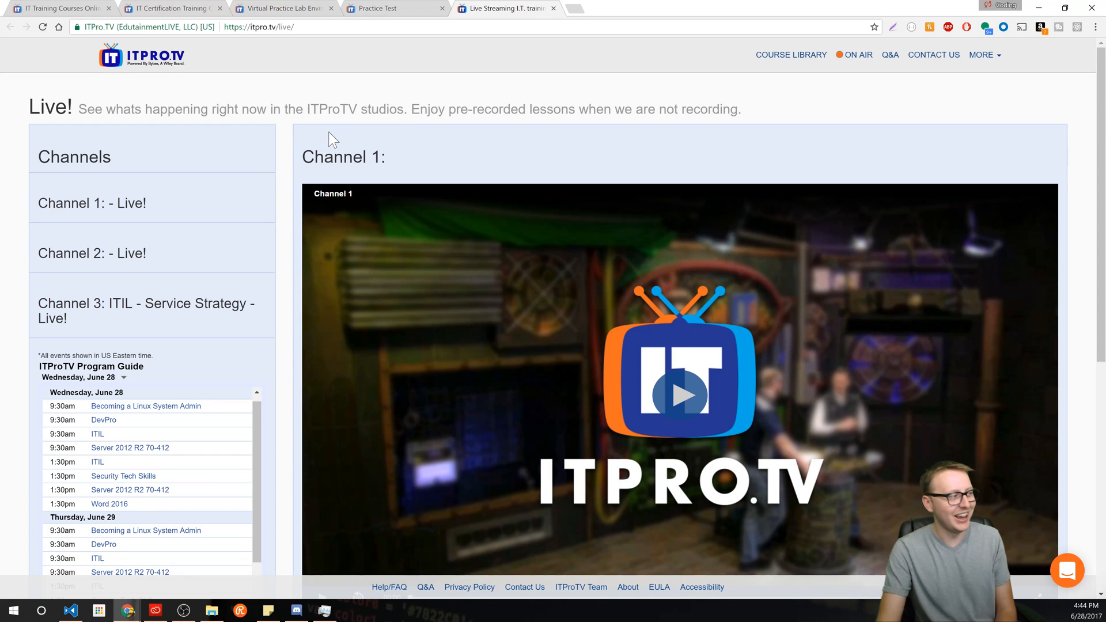
{"action": "scroll", "scroll_direction": "down", "scroll_amount": 3}
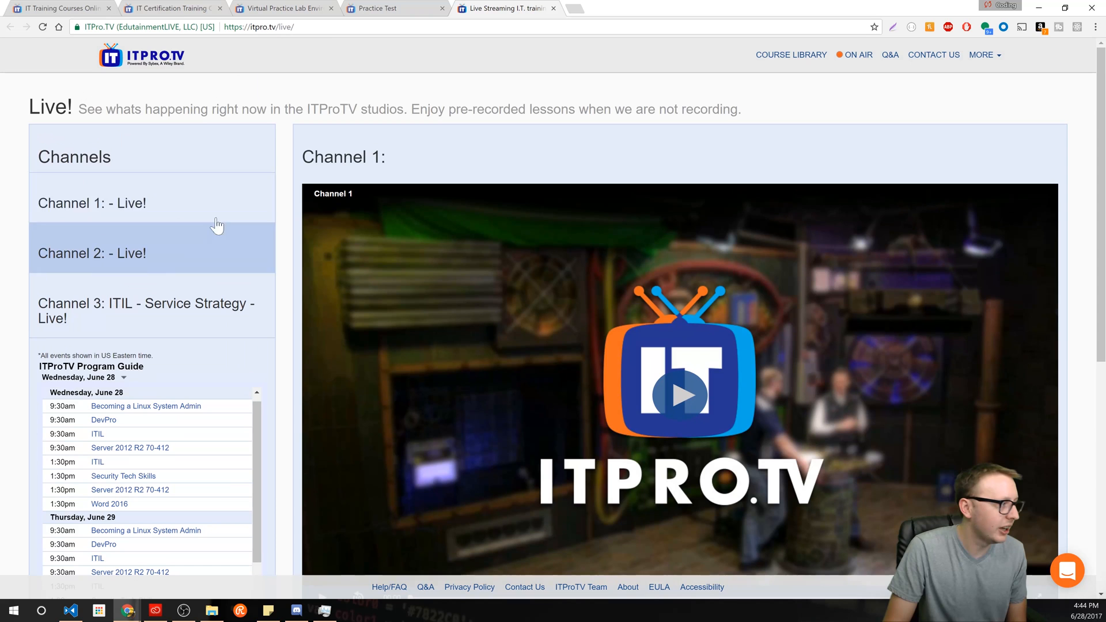
{"action": "scroll", "scroll_direction": "down", "scroll_amount": 3}
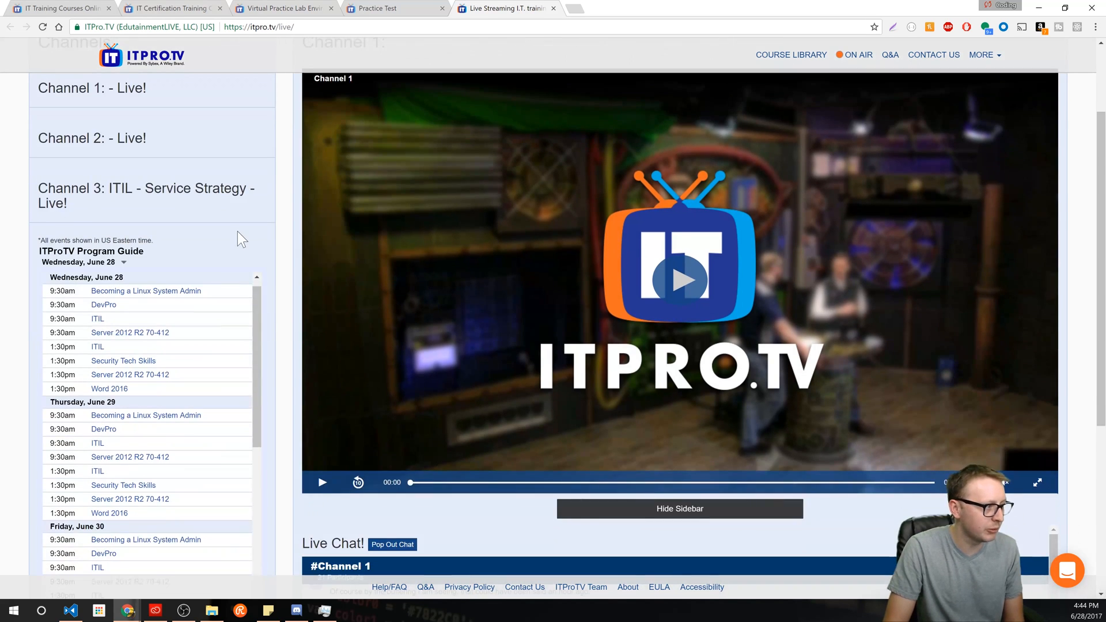
{"action": "scroll", "scroll_direction": "down", "scroll_amount": 3}
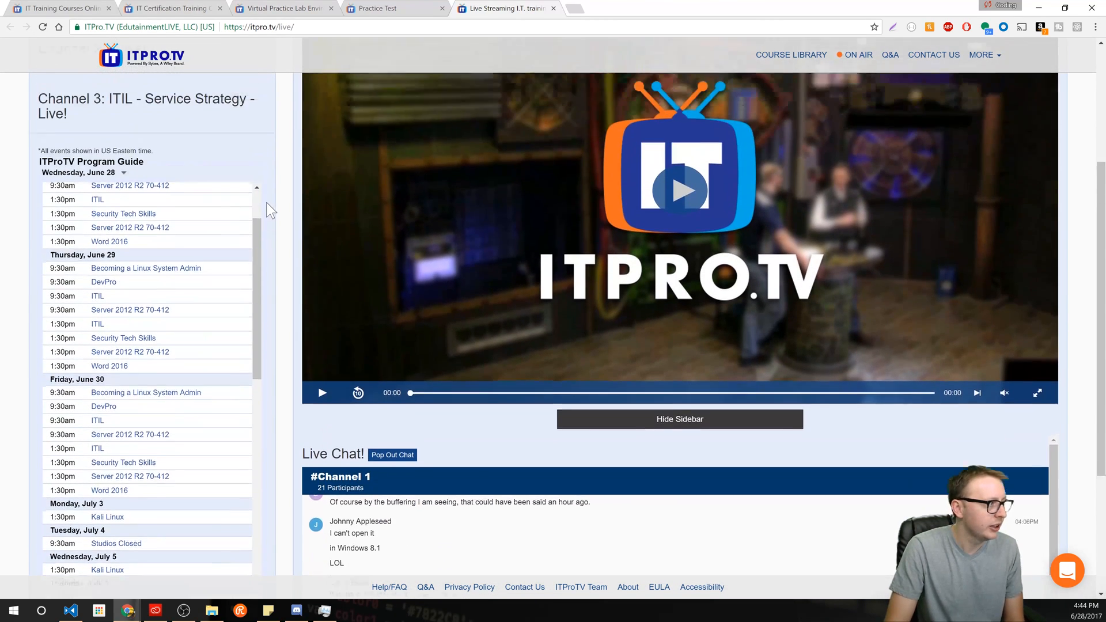
{"action": "scroll", "scroll_direction": "down", "scroll_amount": 3}
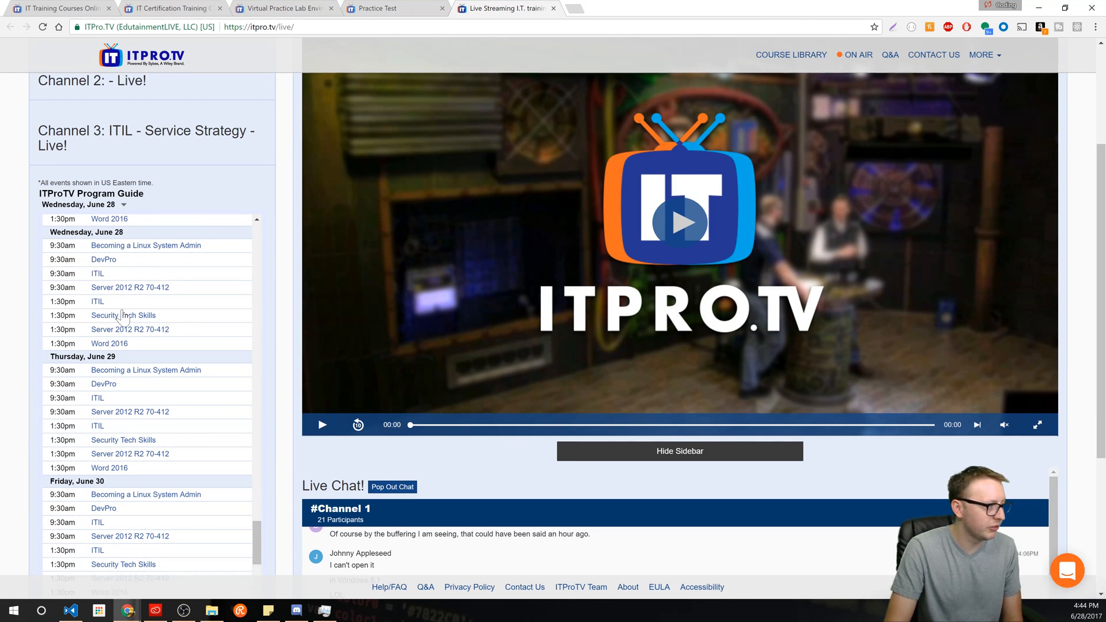
{"action": "scroll", "scroll_direction": "down", "scroll_amount": 3}
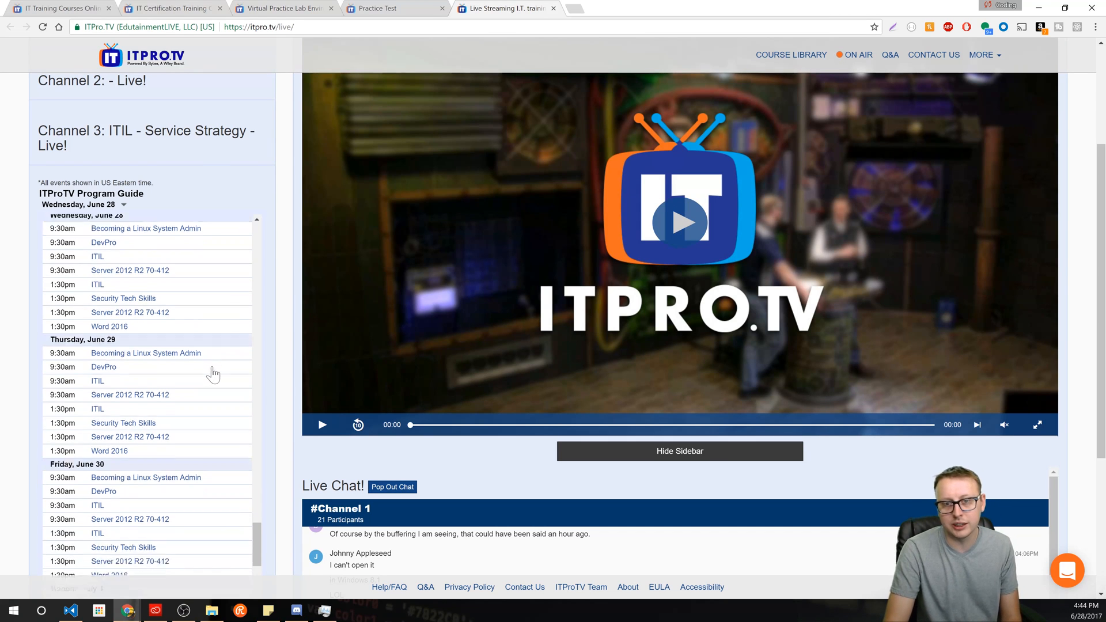
{"action": "scroll", "scroll_direction": "down", "scroll_amount": 3}
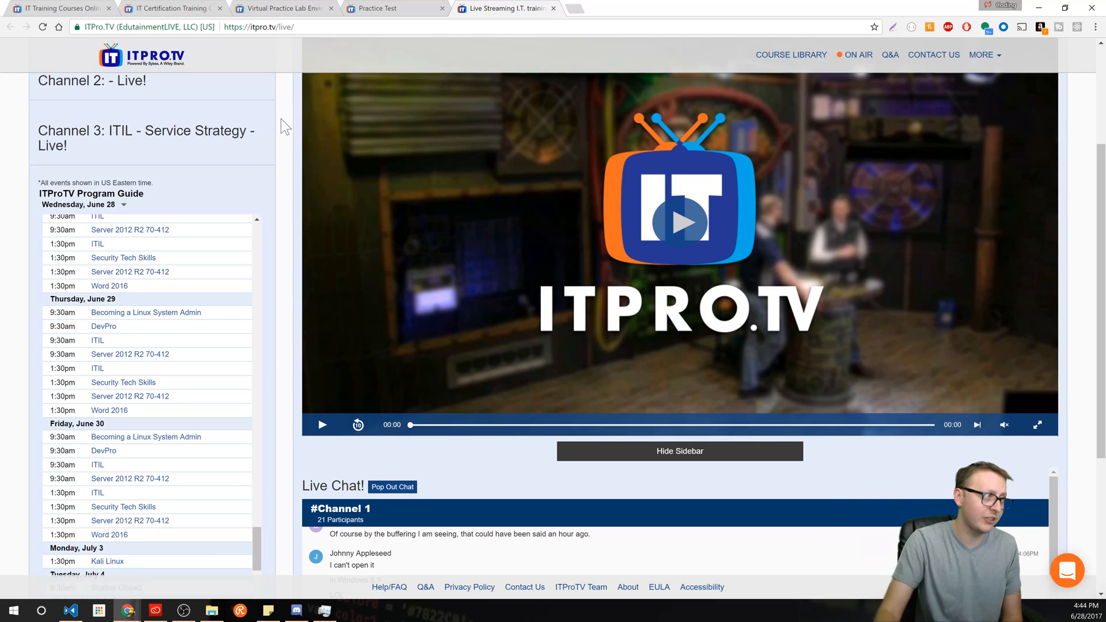
- Show the Virtual Labs page and list the Cisco labs
{"action": "left_click", "coordinate": [282, 8]}
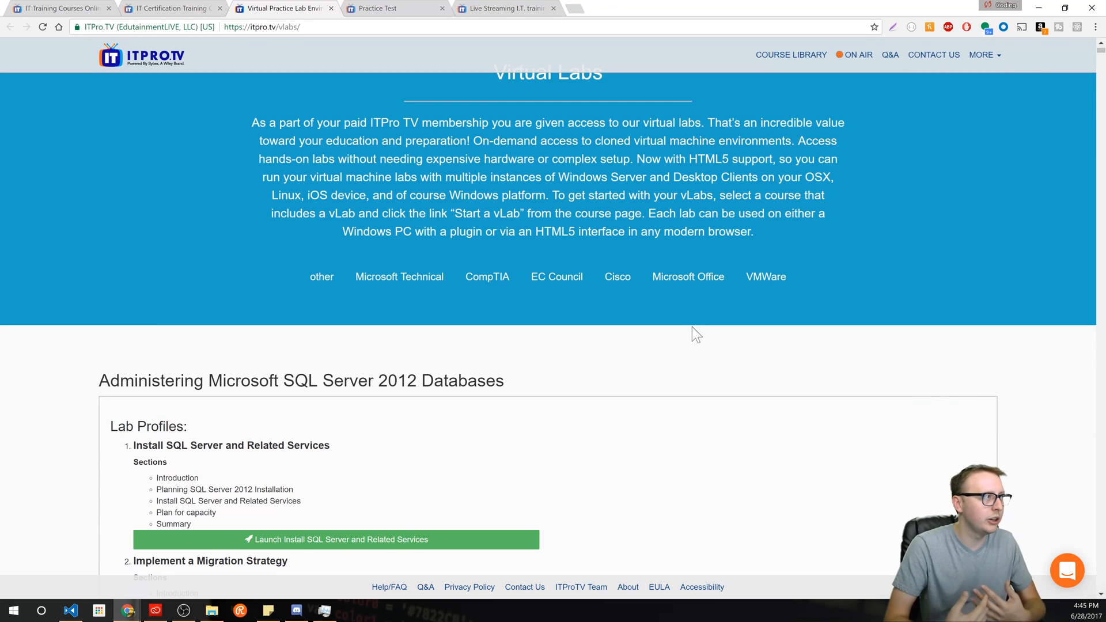
{"action": "scroll", "scroll_direction": "down", "scroll_amount": 3}
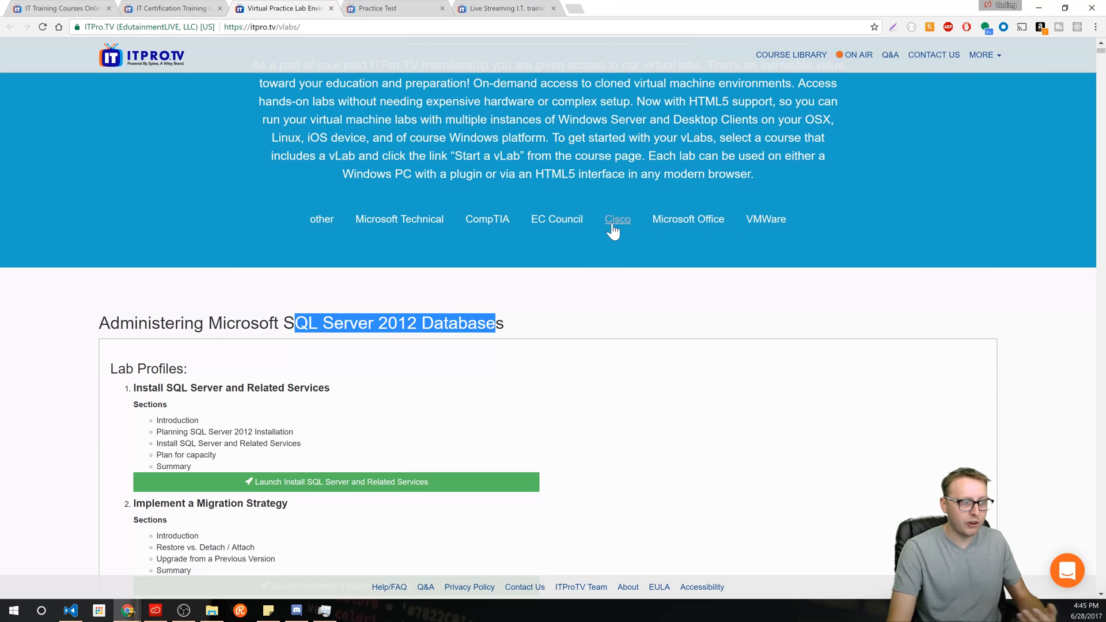
{"action": "left_click", "coordinate": [617, 219]}
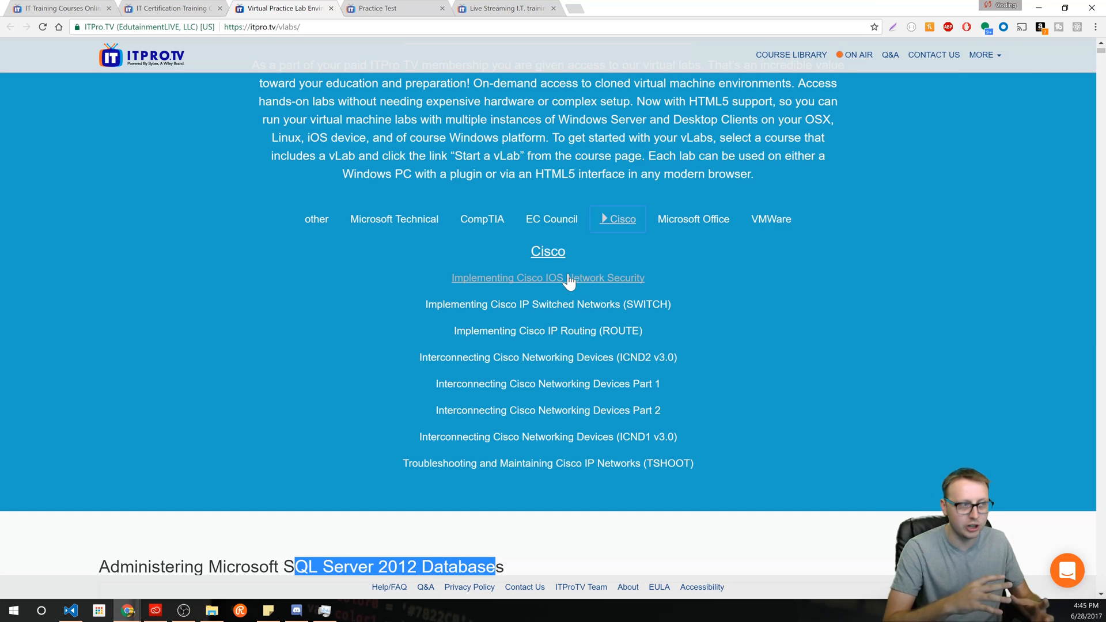
- View the Practice Tests page, then return to the course library's vendor categories
{"action": "left_click", "coordinate": [385, 9]}
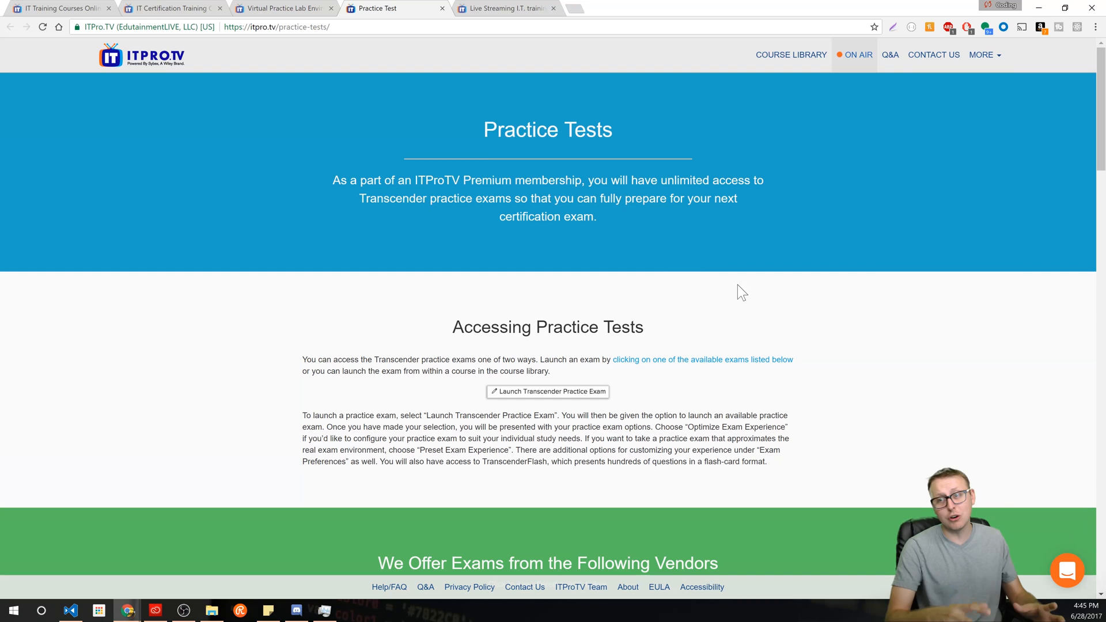
{"action": "left_click", "coordinate": [171, 8]}
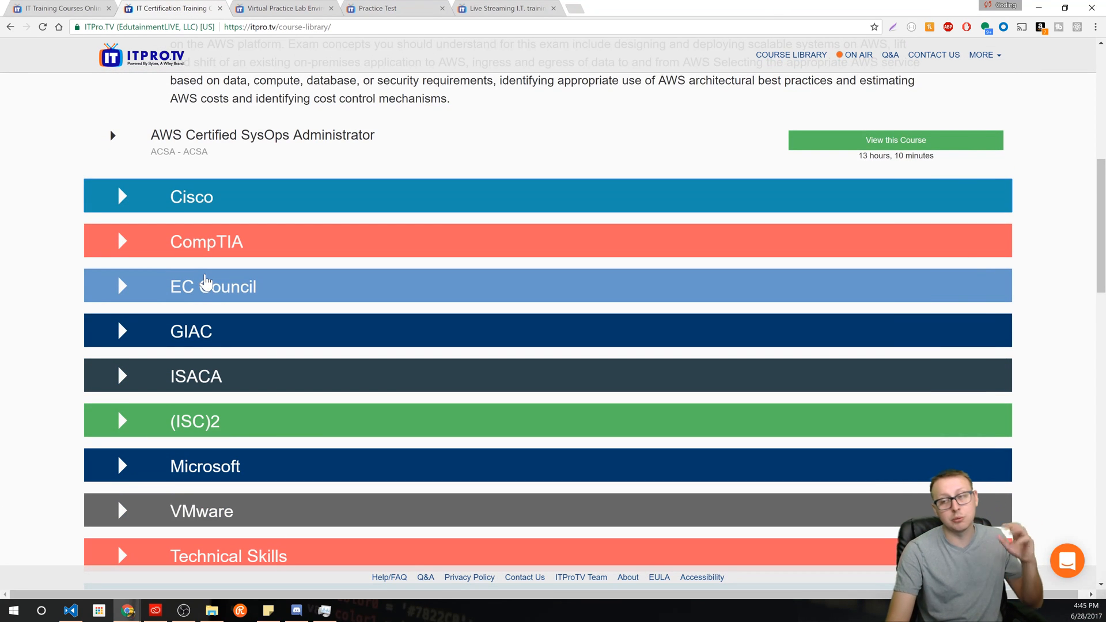
- Expand the DevPro.TV - Beta category to list its Python, Docker, Git and JavaScript courses
{"action": "left_click", "coordinate": [212, 285]}
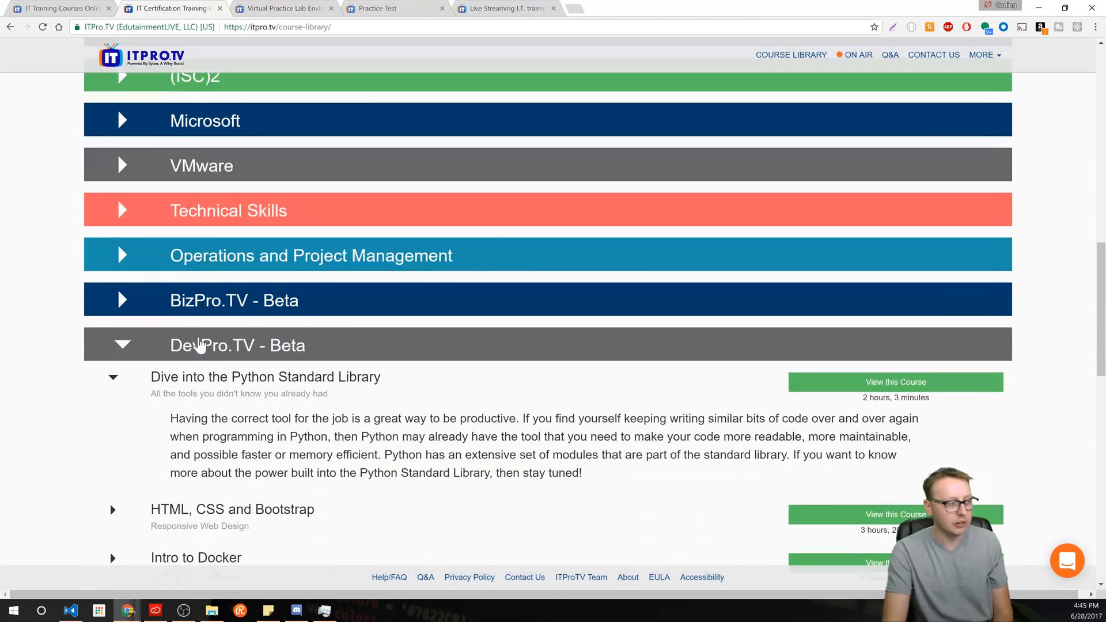
{"action": "scroll", "scroll_direction": "down", "scroll_amount": 3}
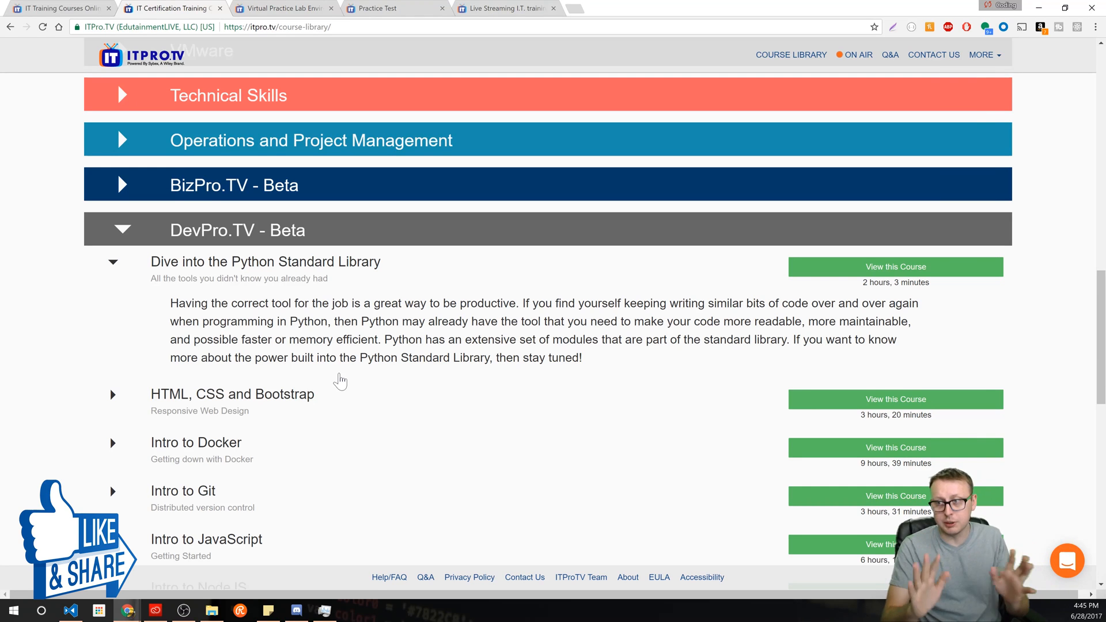
- Expand Operations and Project Management to browse its courses, then collapse it again
{"action": "left_click", "coordinate": [310, 139]}
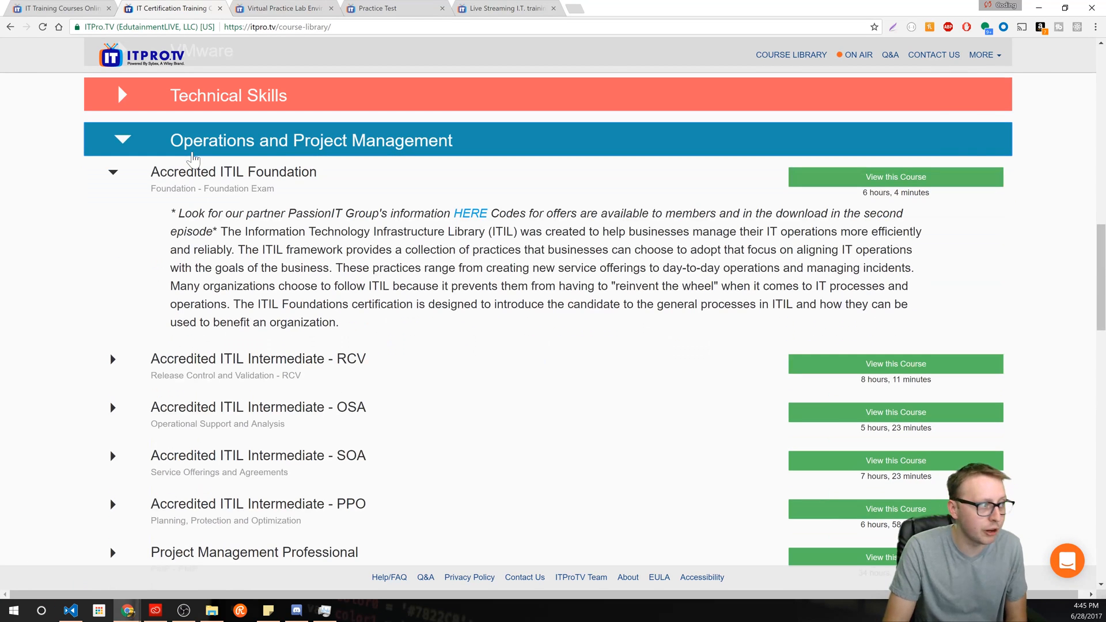
{"action": "scroll", "scroll_direction": "down", "scroll_amount": 3}
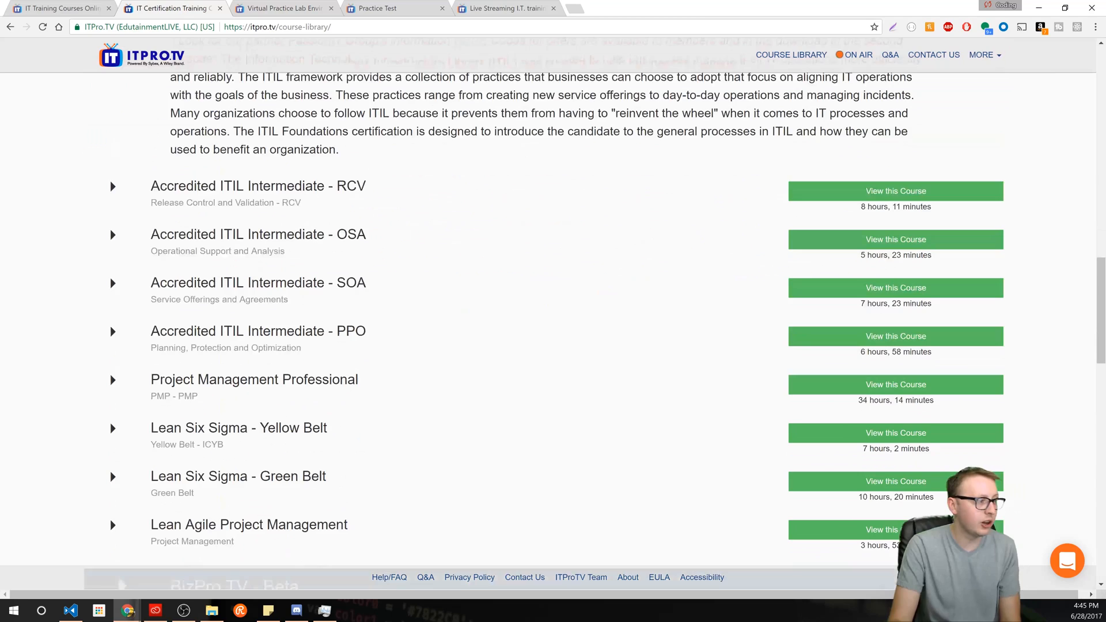
{"action": "scroll", "scroll_direction": "down", "scroll_amount": 3}
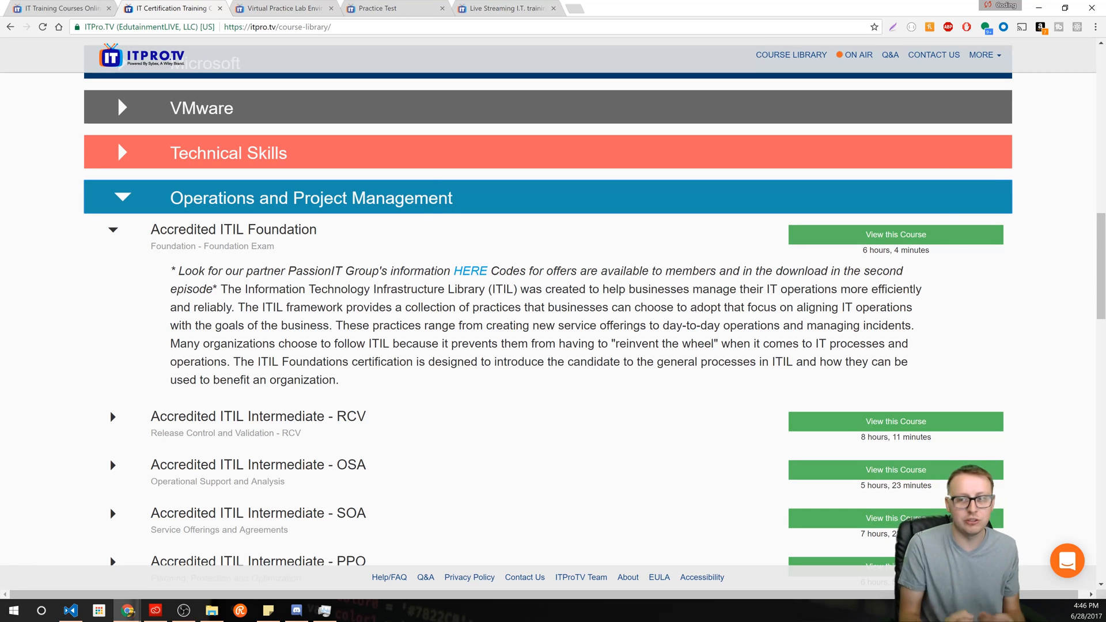
{"action": "left_click", "coordinate": [310, 197]}
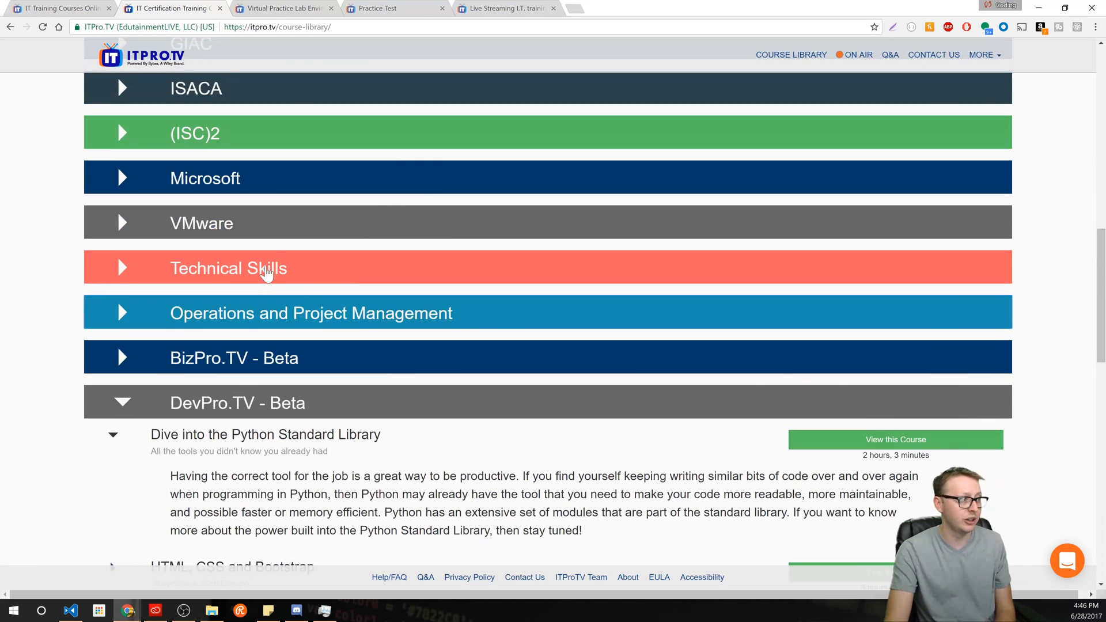
- Scroll down through the DevPro.TV course list and past the remaining course categories
{"action": "scroll", "scroll_direction": "down", "scroll_amount": 3}
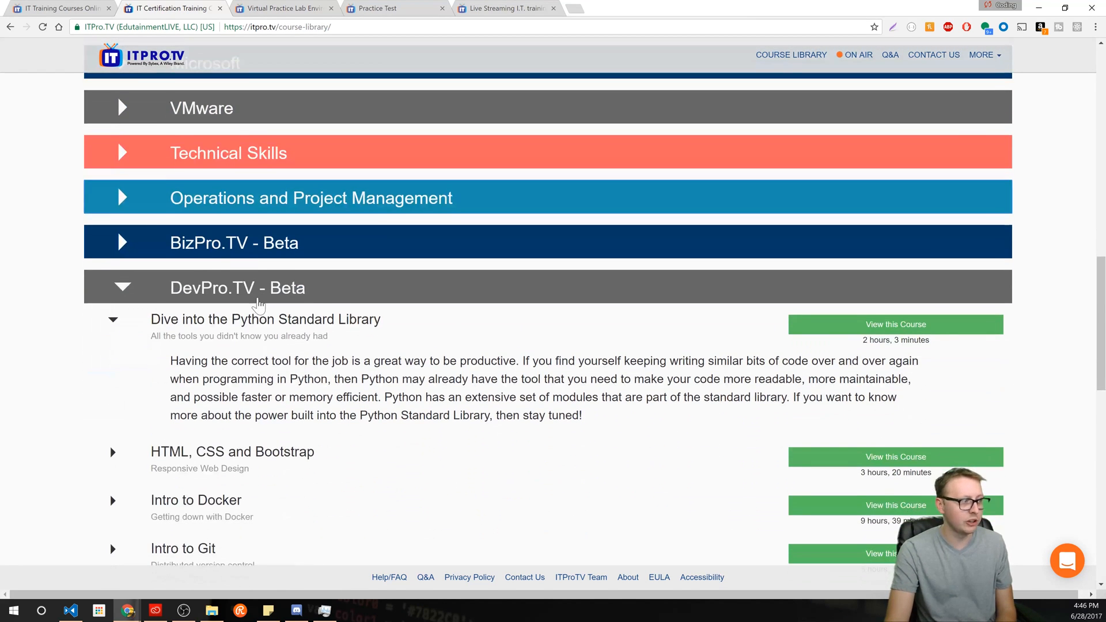
{"action": "scroll", "scroll_direction": "down", "scroll_amount": 3}
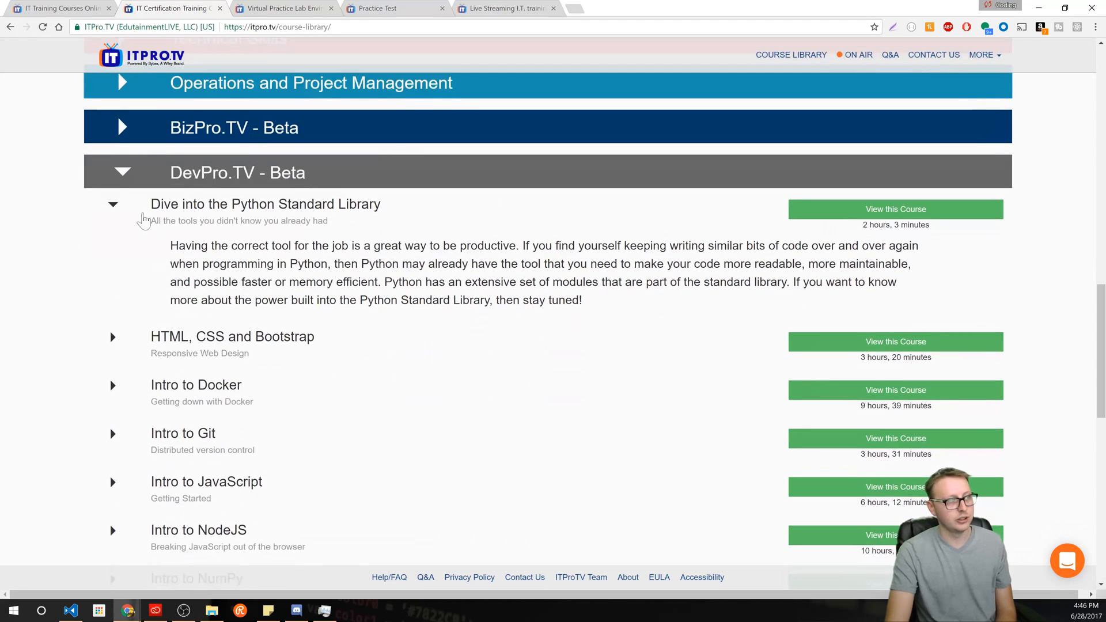
{"action": "scroll", "scroll_direction": "down", "scroll_amount": 3}
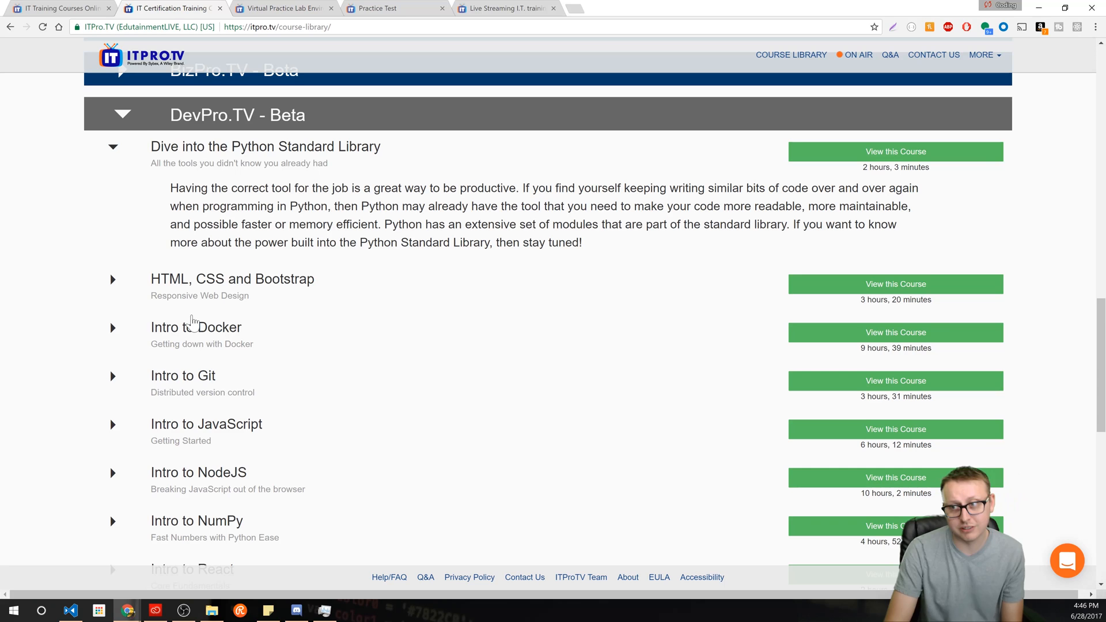
{"action": "scroll", "scroll_direction": "down", "scroll_amount": 3}
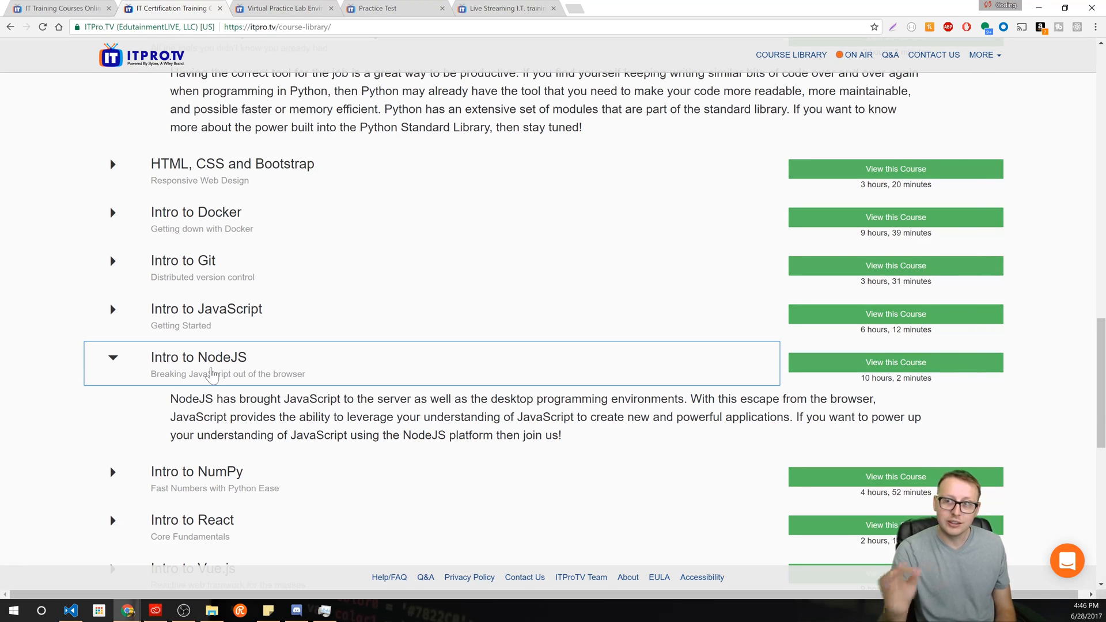
{"action": "scroll", "scroll_direction": "down", "scroll_amount": 3}
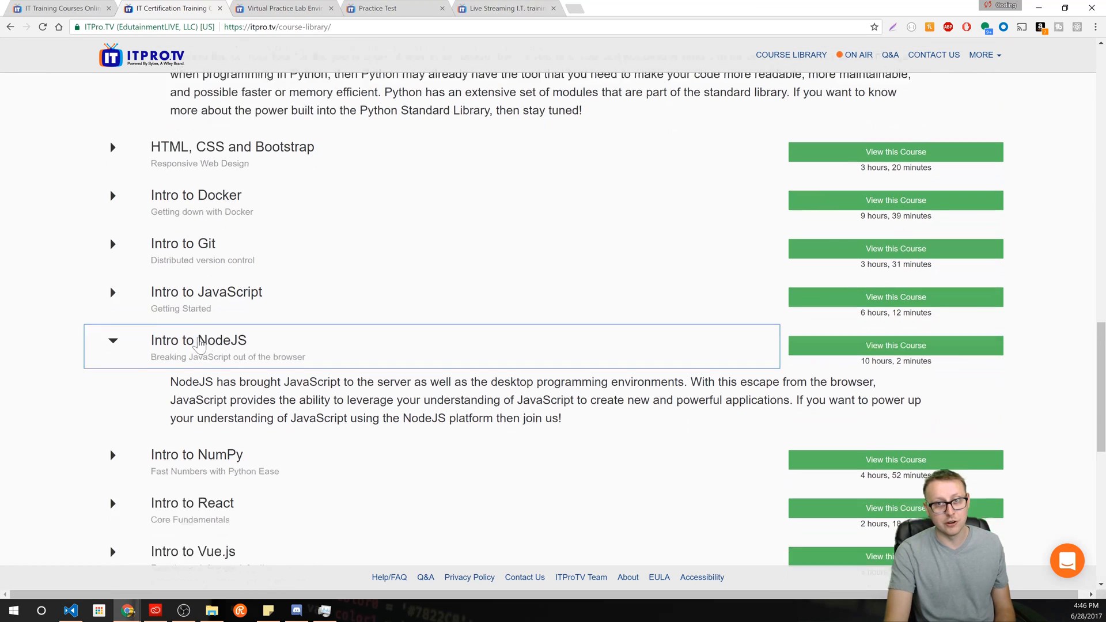
{"action": "scroll", "scroll_direction": "down", "scroll_amount": 3}
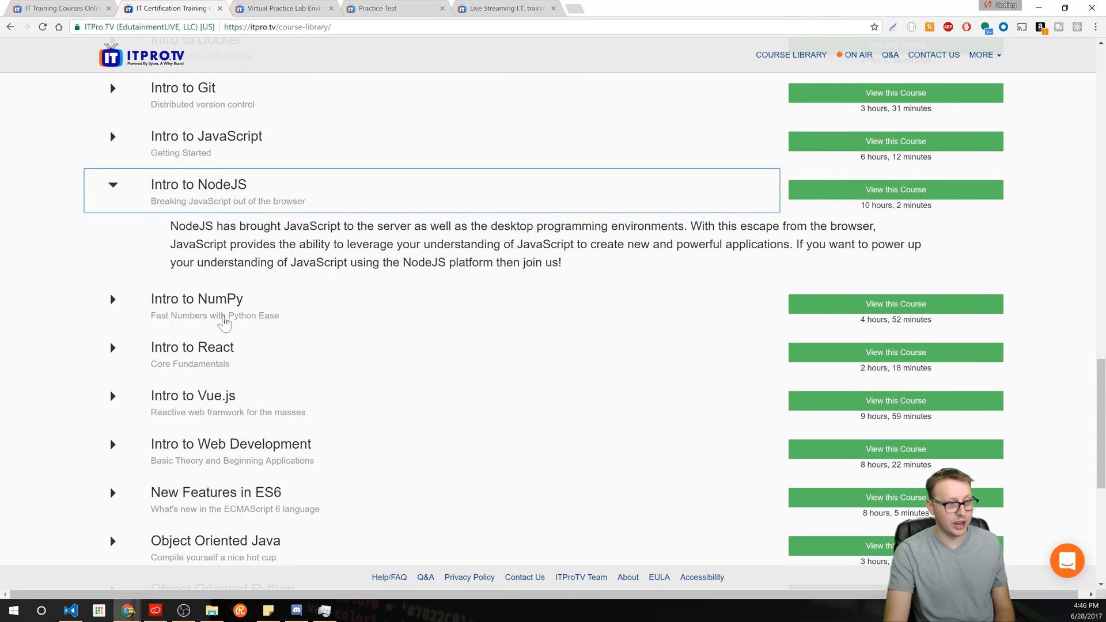
{"action": "scroll", "scroll_direction": "down", "scroll_amount": 3}
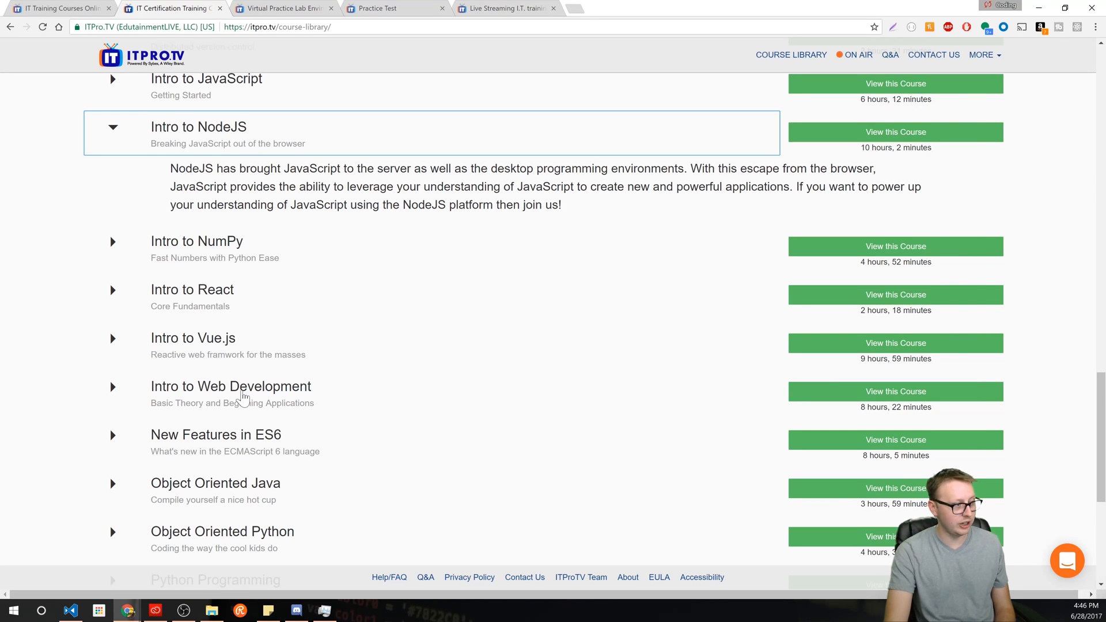
{"action": "scroll", "scroll_direction": "down", "scroll_amount": 3}
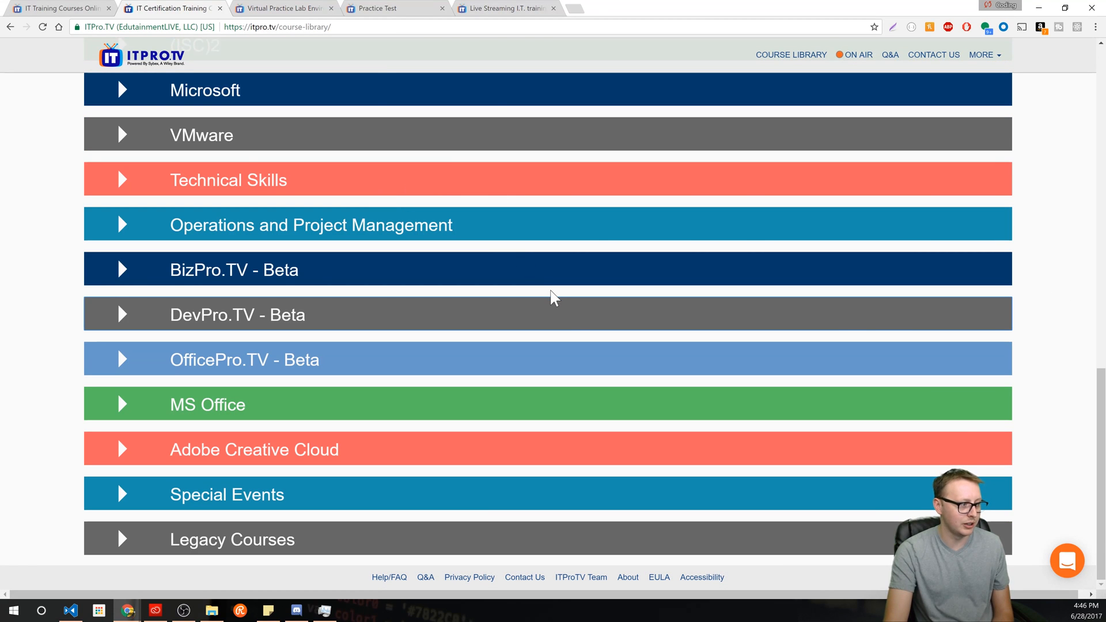
{"action": "mouse_move", "coordinate": [1043, 343]}
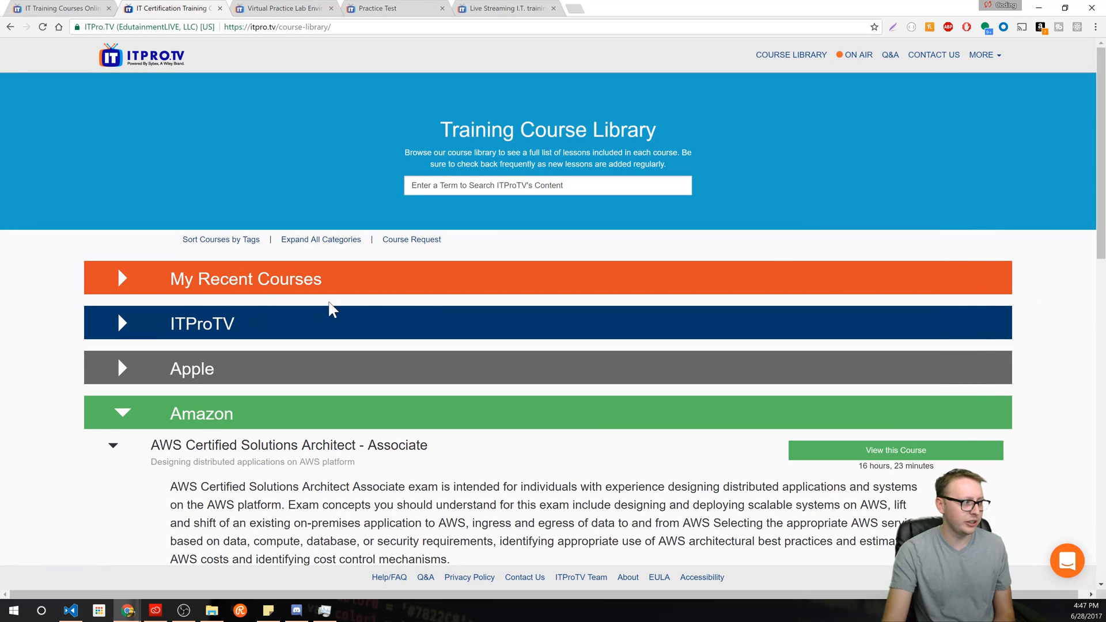
{"action": "mouse_move", "coordinate": [825, 215]}
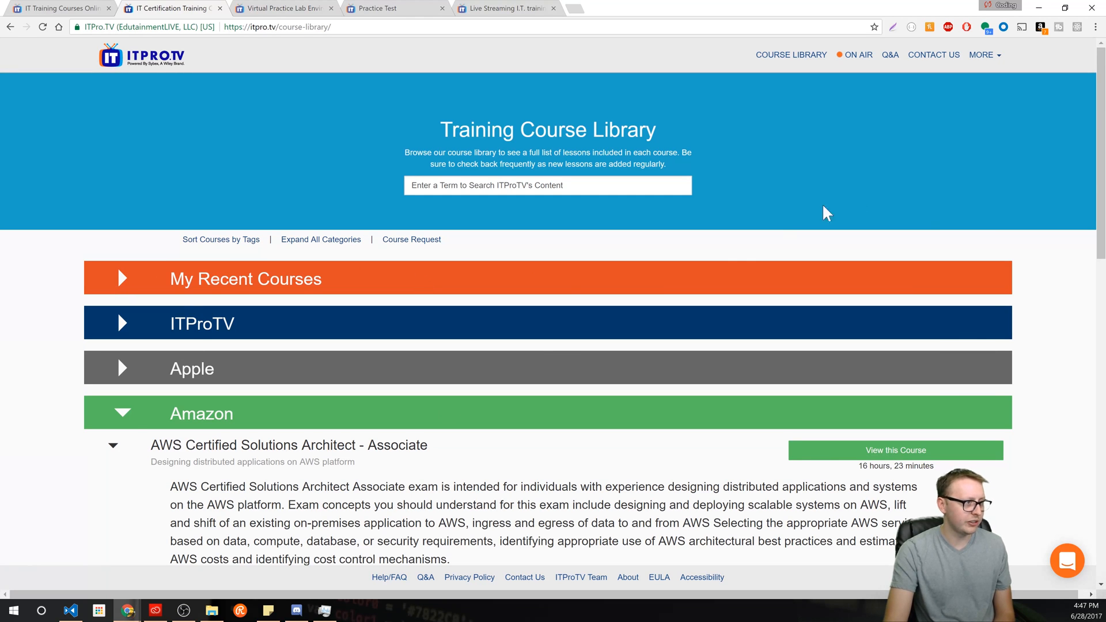